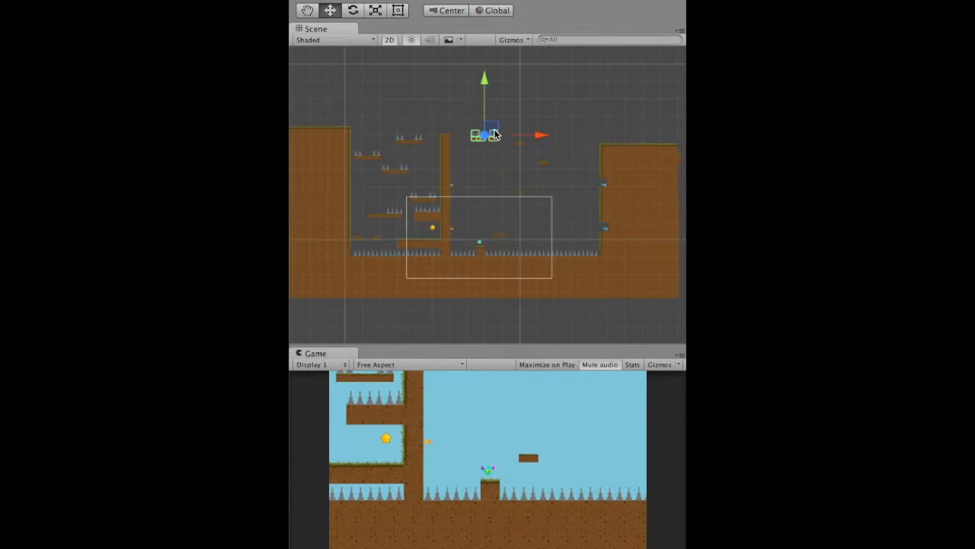
Drag the spiked platform group down into the camera's frame in two moves
drag(487, 135, 511, 212)
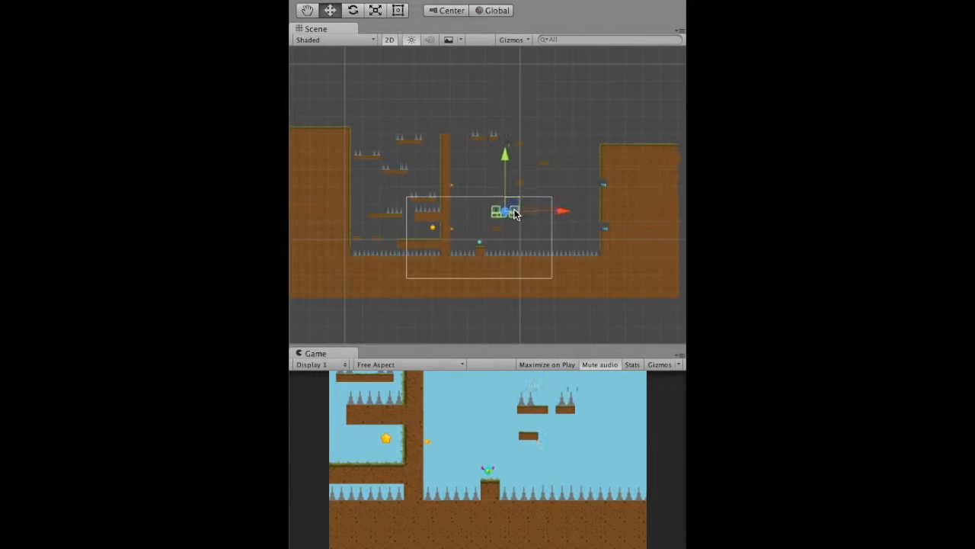
drag(513, 211, 513, 237)
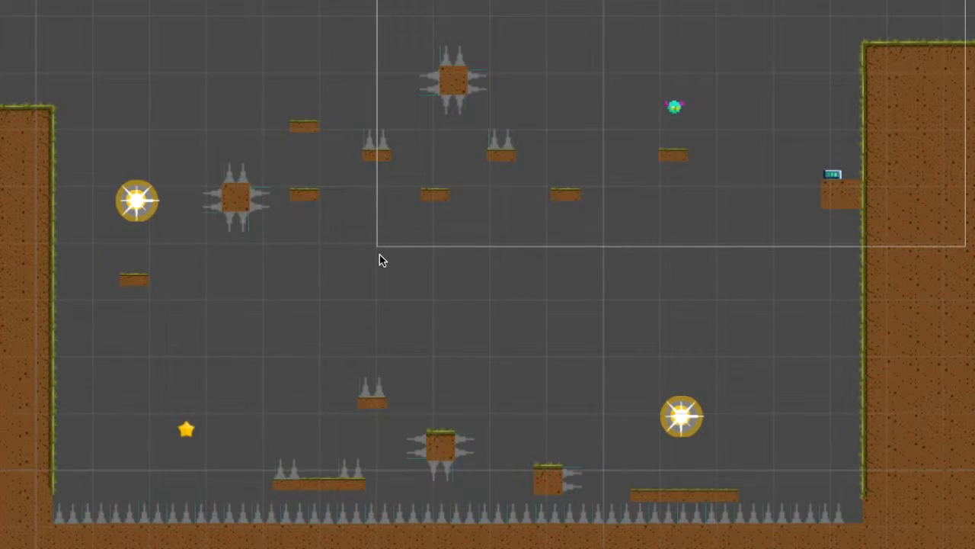
Select the bullet object to show its Box Collider 2D and Weapon Fire script (fire speed 34)
drag(381, 260, 581, 285)
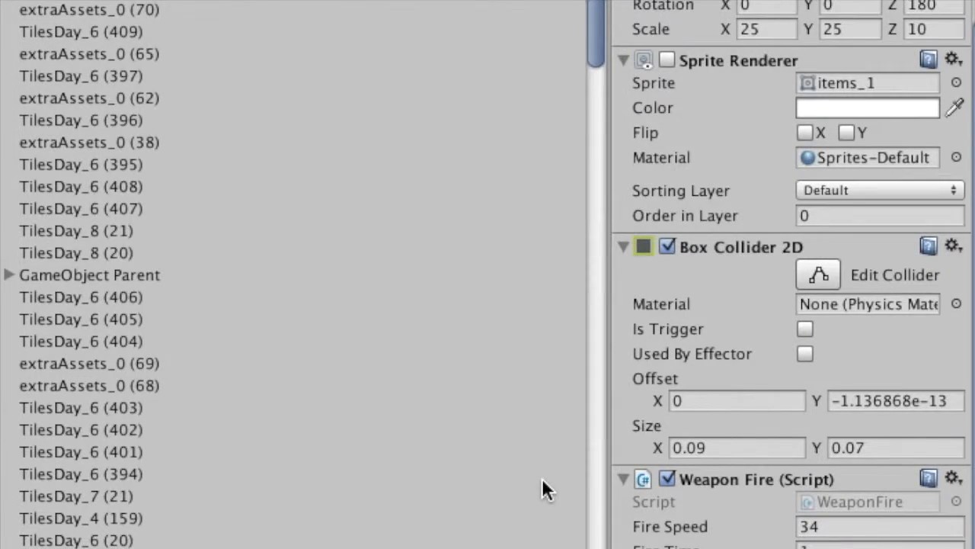
mouse_move(531, 489)
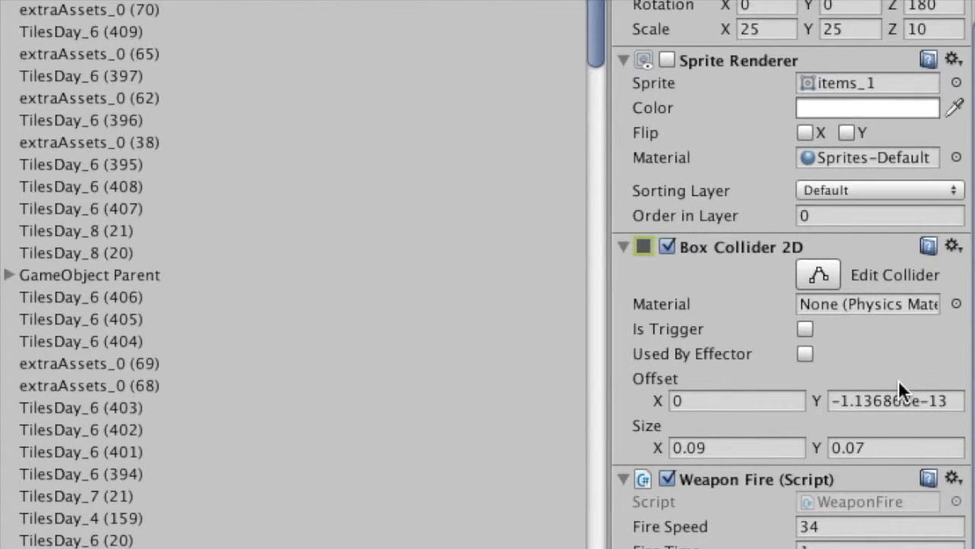
mouse_move(819, 378)
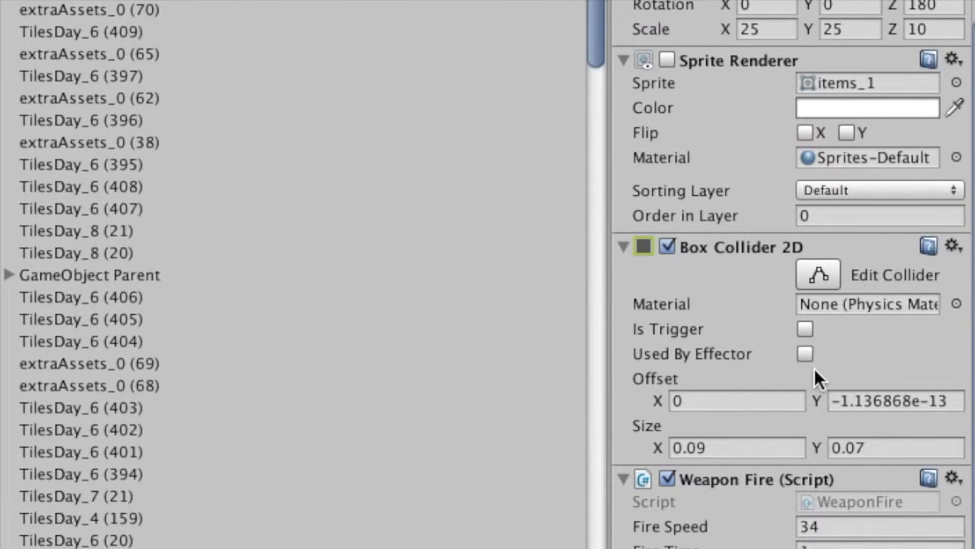
mouse_move(846, 530)
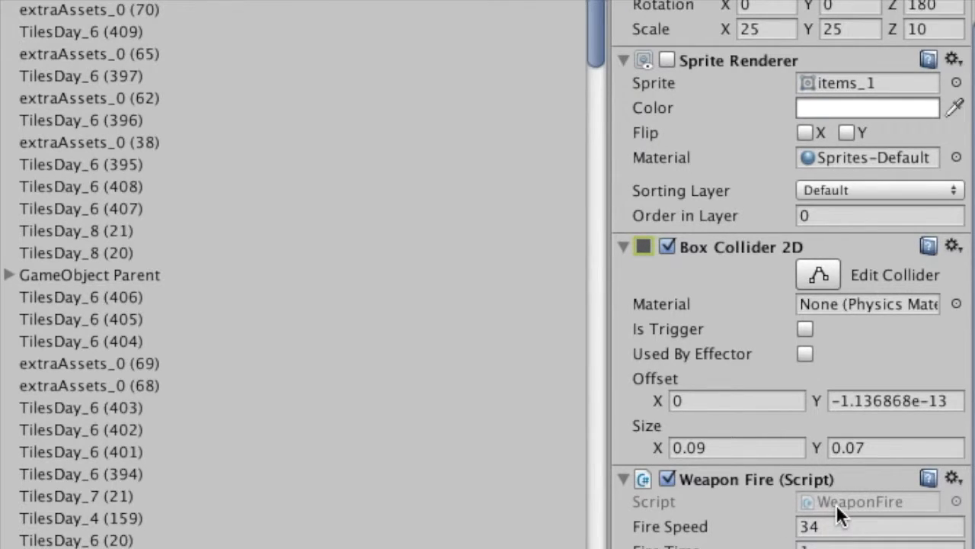
mouse_move(789, 512)
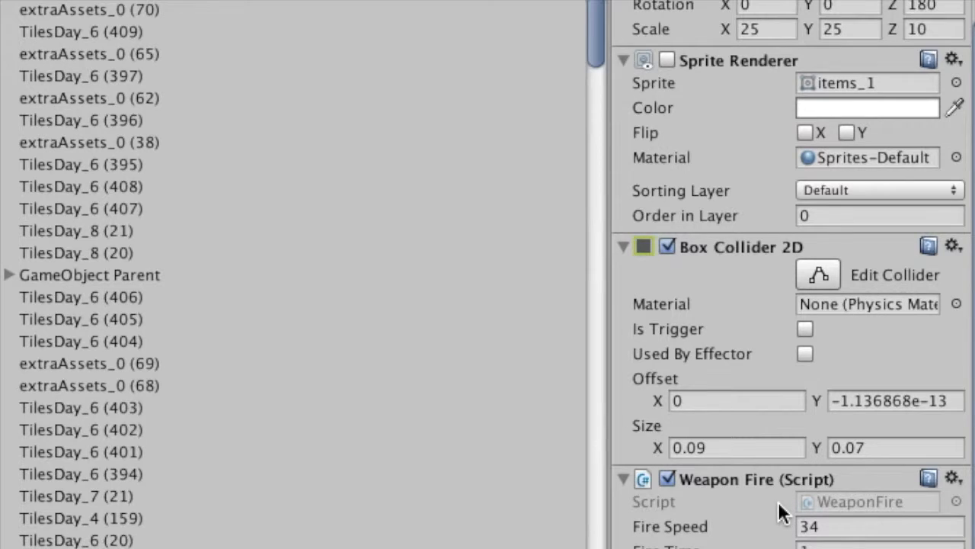
mouse_move(792, 507)
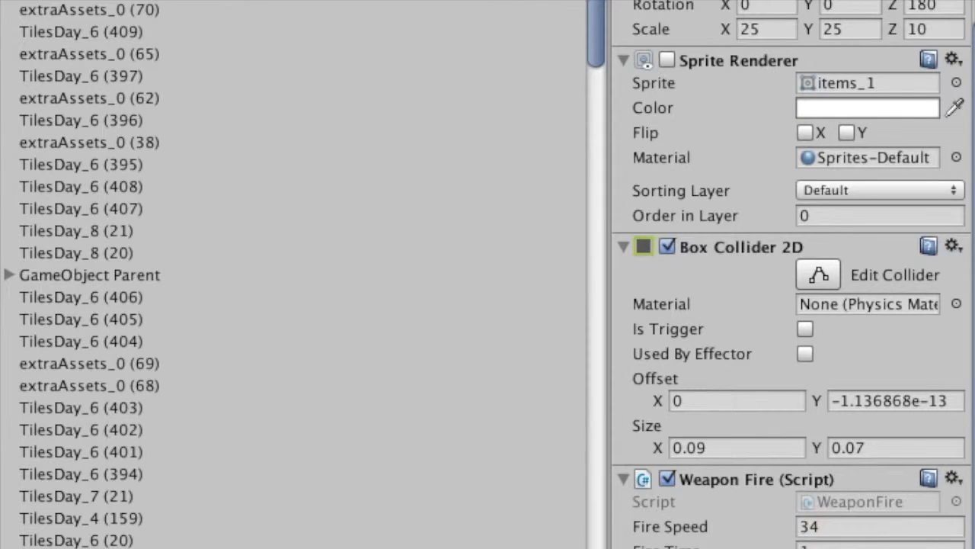
scroll(down, 3)
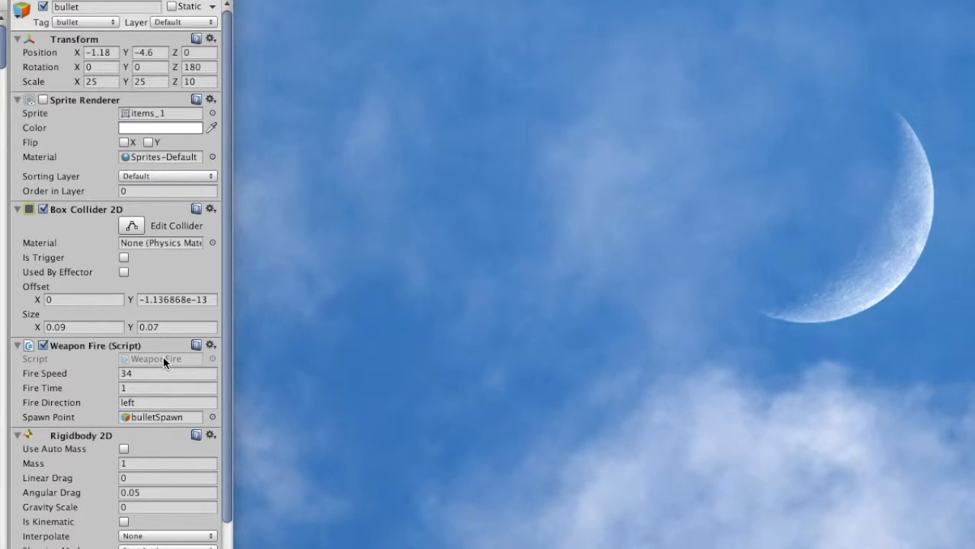
Add 'public bool testing;' to WeaponFire.cs and tick the new Testing checkbox on the bullet
double_click(156, 358)
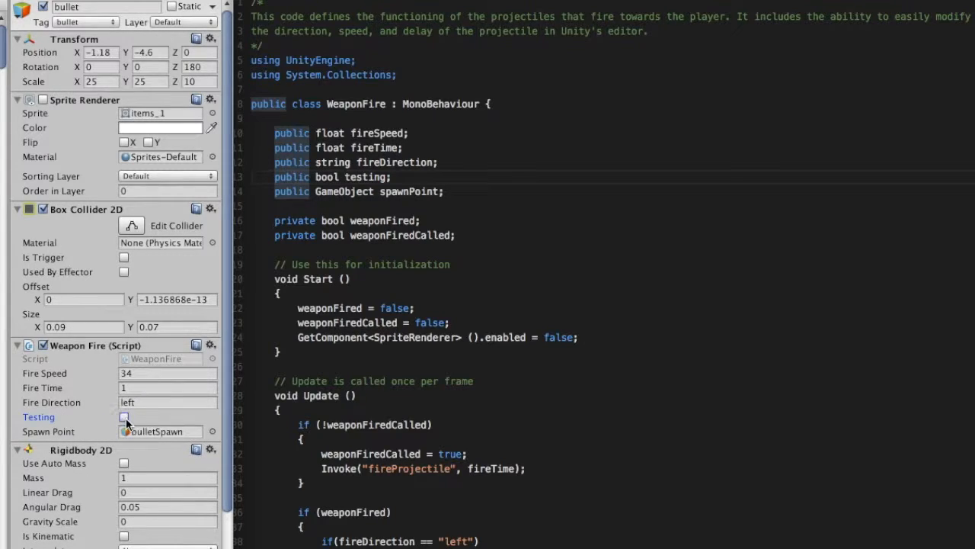
click(124, 417)
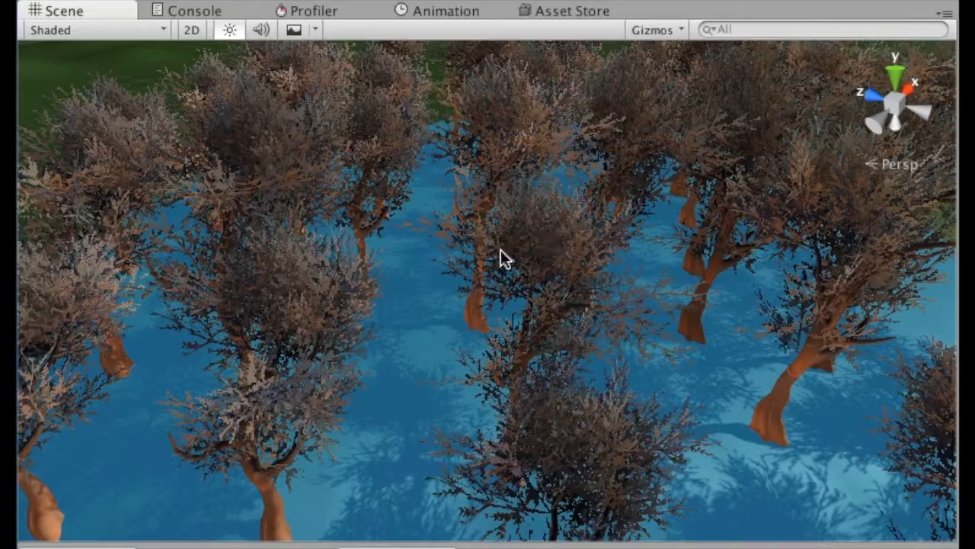
Orbit the terrain view over the tree canopy, surrounding grassland and the pond beneath the trees
drag(503, 258, 571, 278)
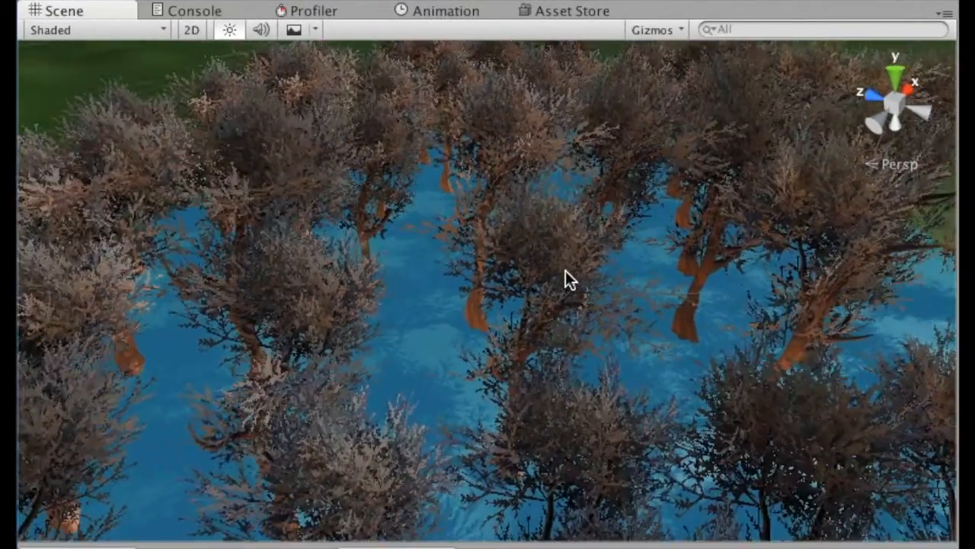
drag(571, 278, 655, 236)
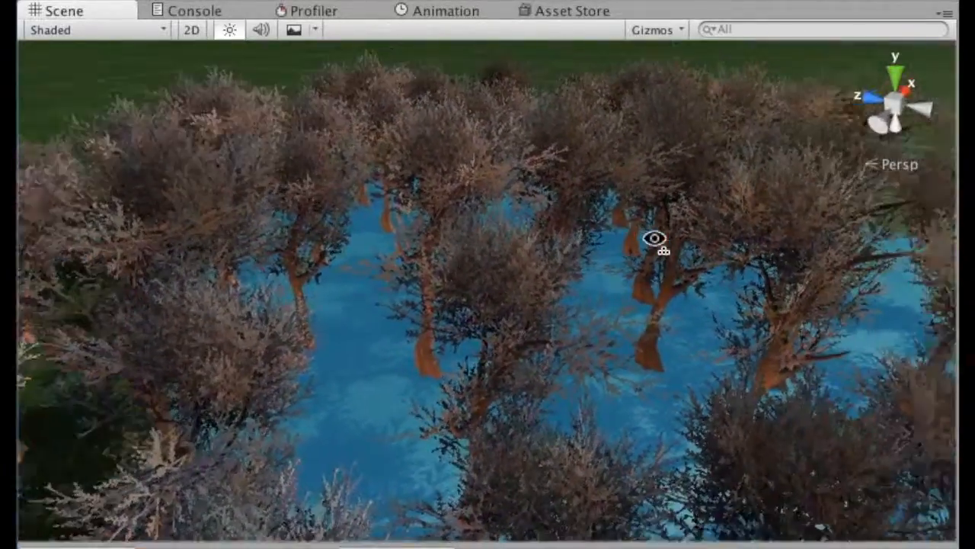
drag(655, 240, 560, 243)
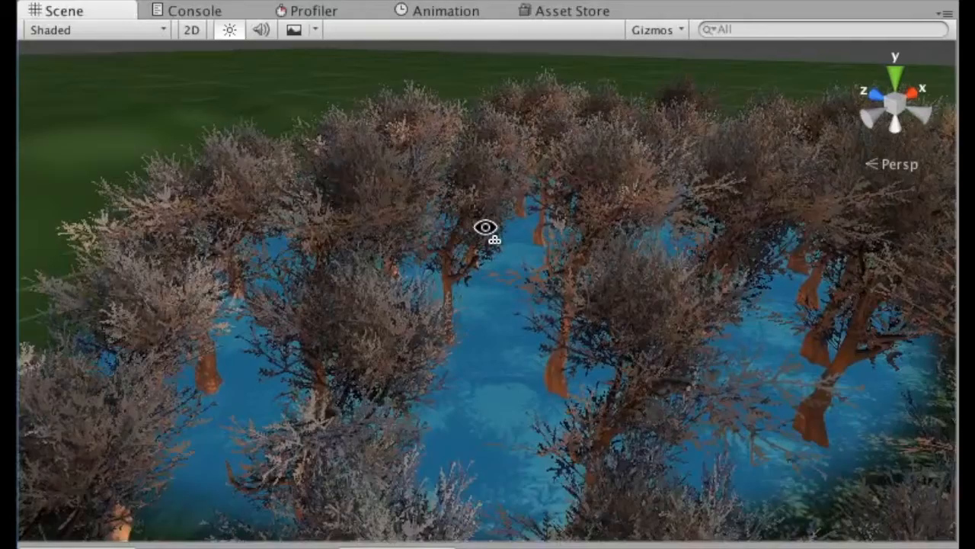
drag(486, 227, 337, 295)
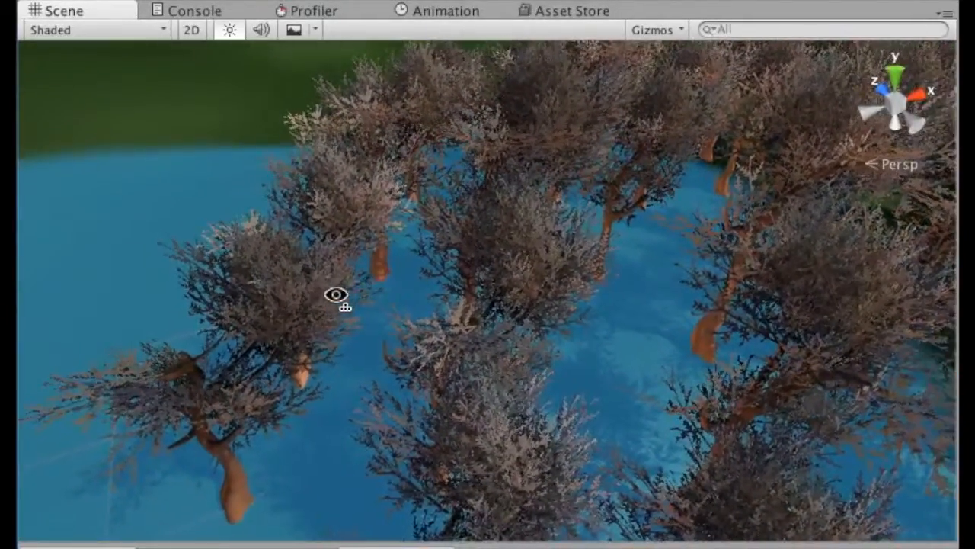
drag(336, 295, 693, 224)
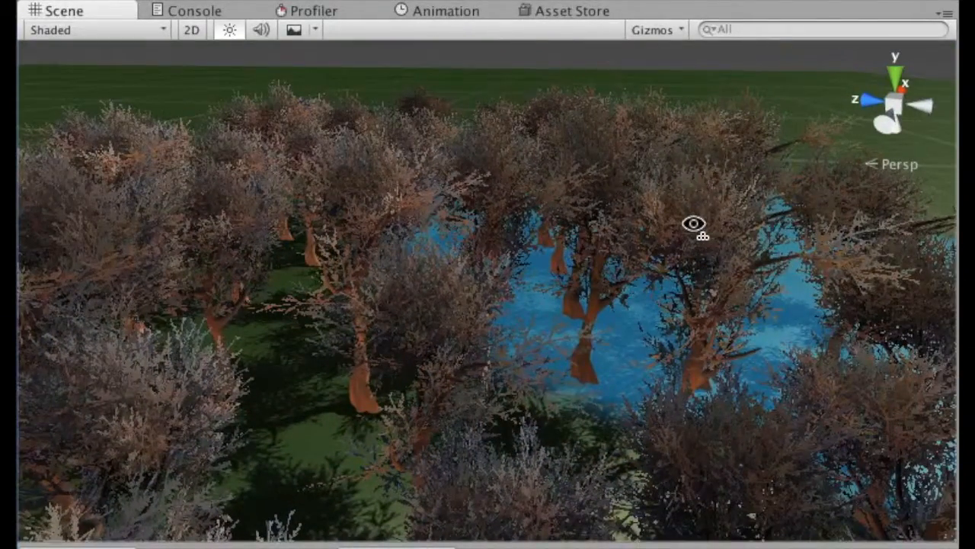